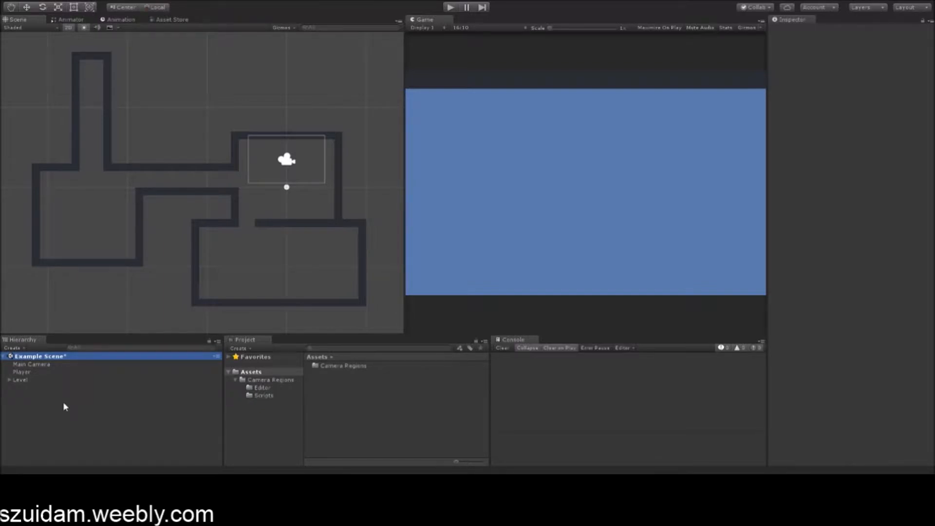
# Step: Create an empty 'Region Handler' object with reset Transform and the Region Handler script attached
pyautogui.click(207, 314)
pyautogui.write('Region Handler')
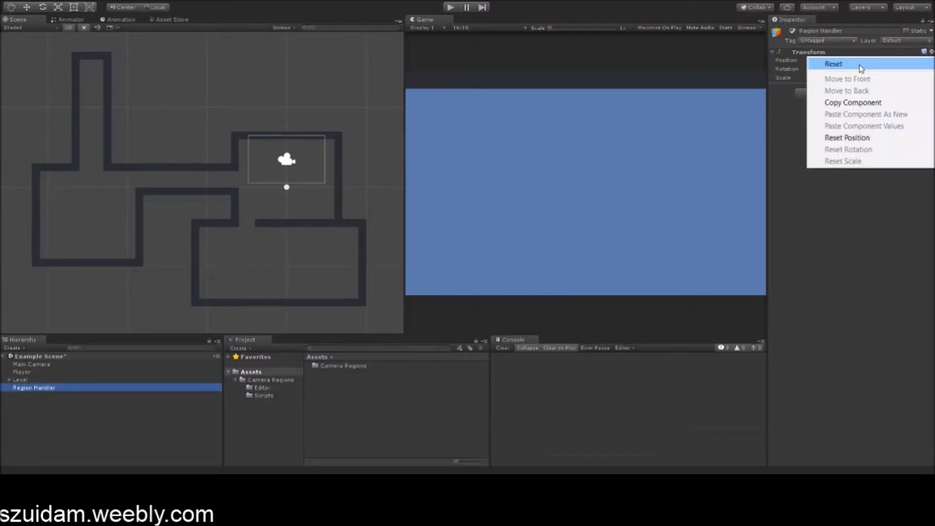
pyautogui.click(834, 64)
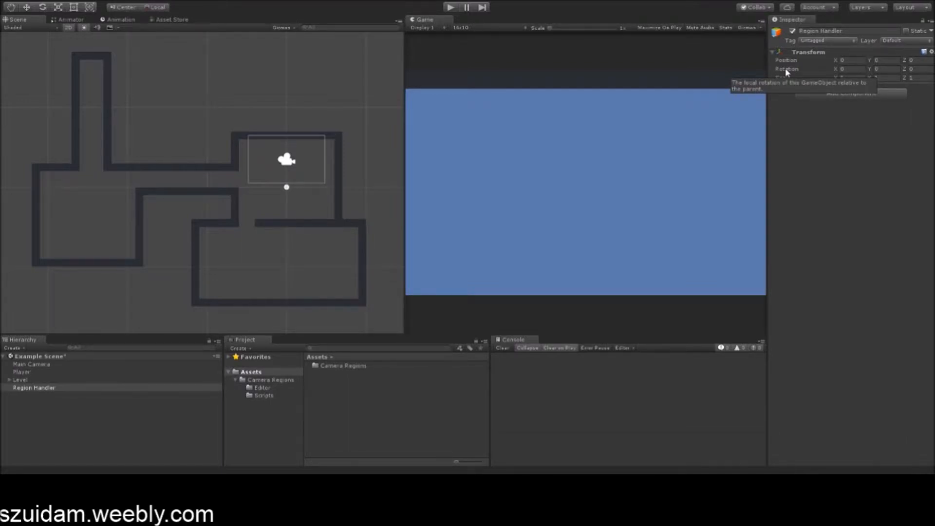
pyautogui.moveTo(835, 99)
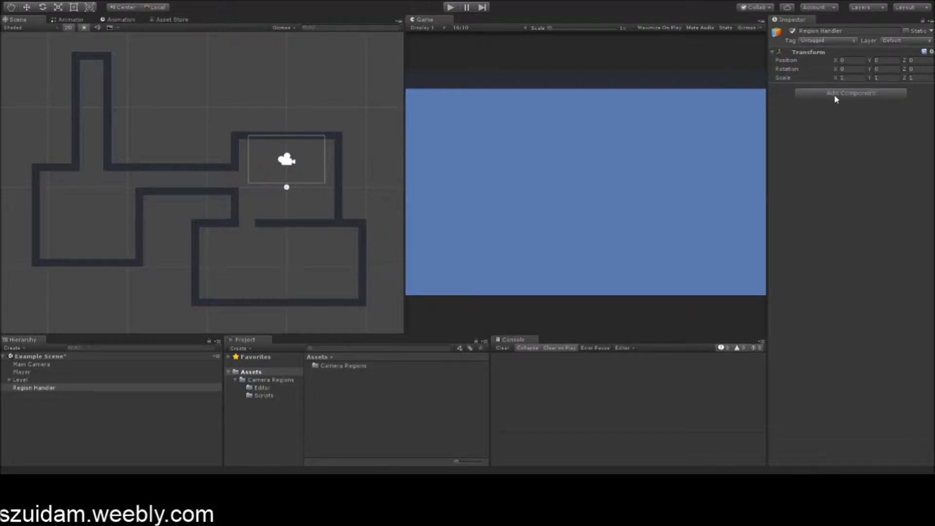
pyautogui.click(850, 93)
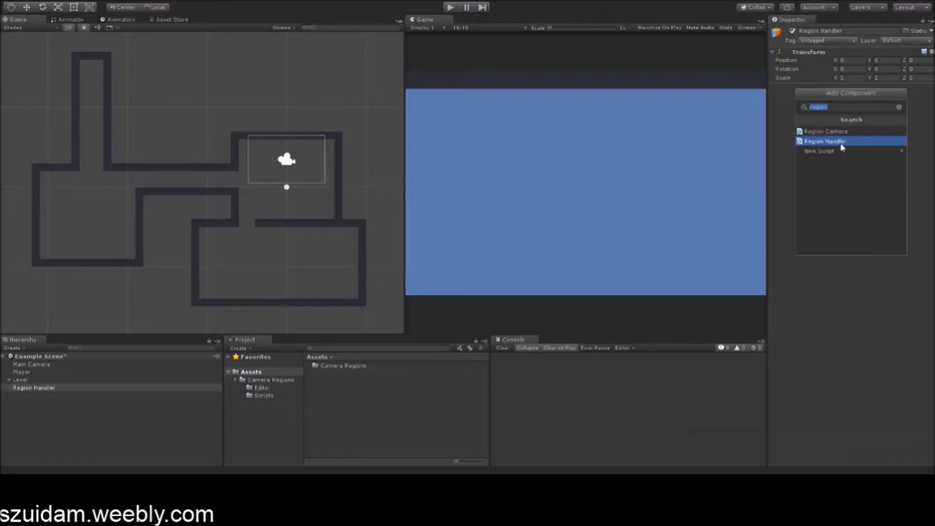
pyautogui.click(824, 141)
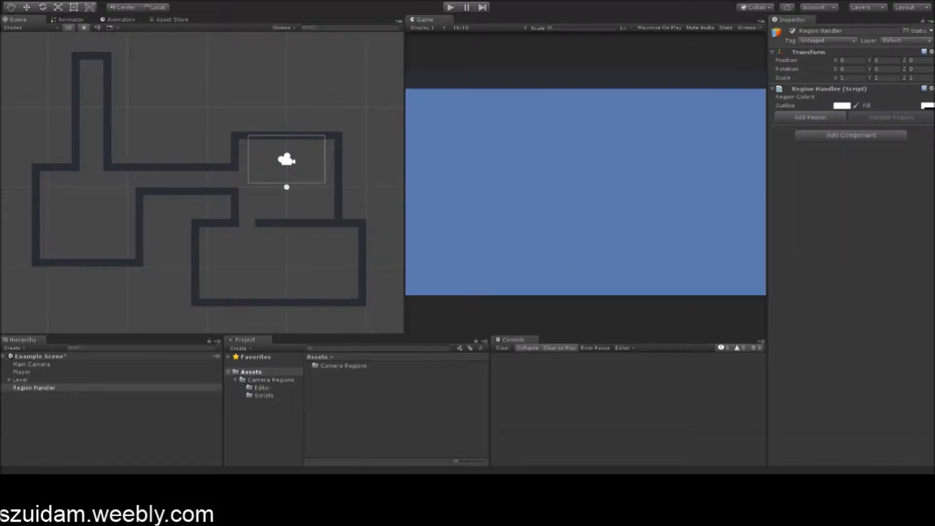
pyautogui.click(40, 356)
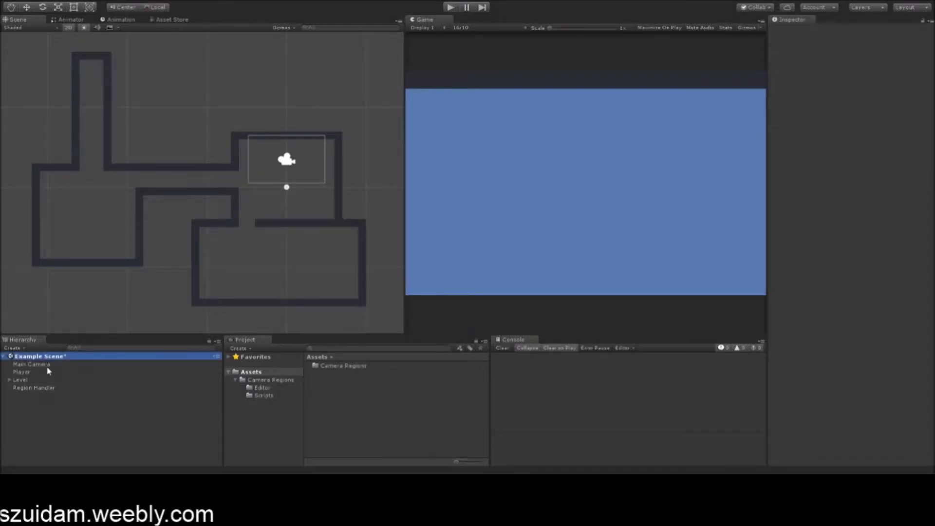
# Step: Attach the Region Camera script to the Main Camera
pyautogui.click(32, 364)
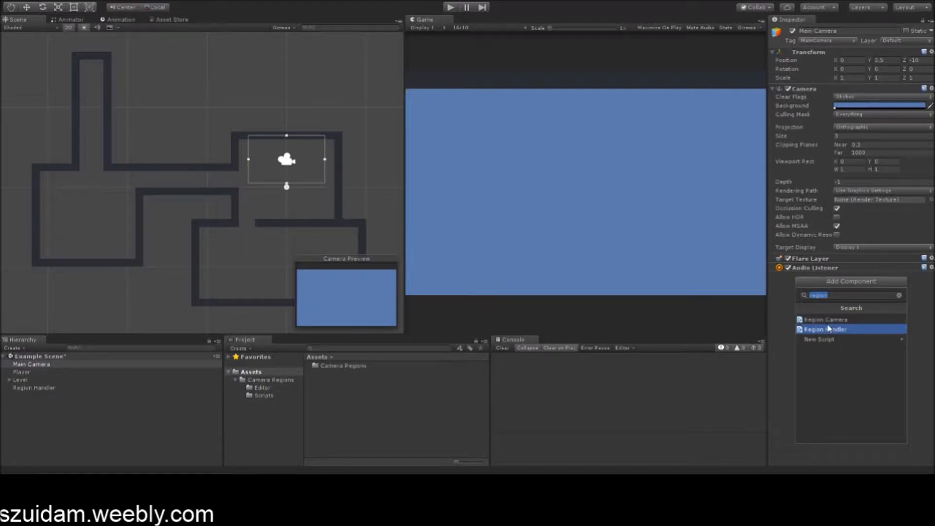
pyautogui.click(824, 319)
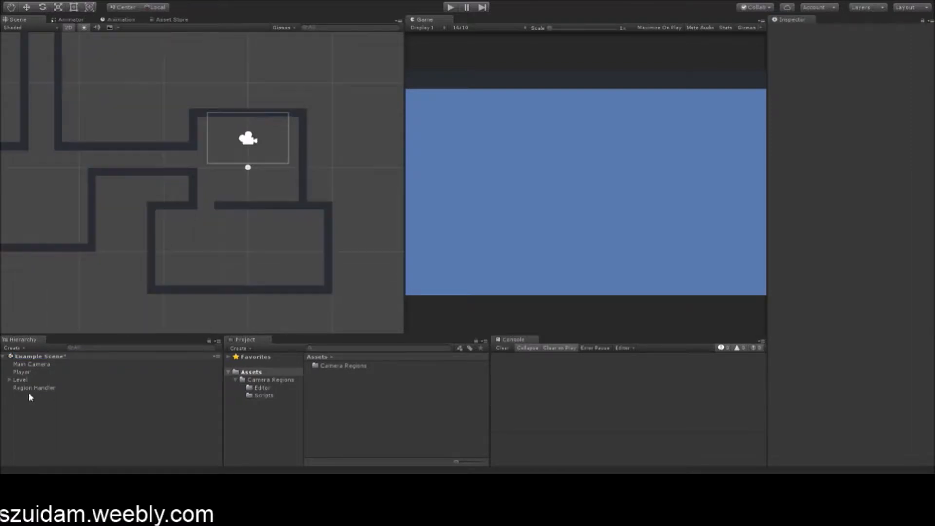
# Step: Add a region to the Region Handler and drag its corners around the camera's starting room
pyautogui.click(34, 388)
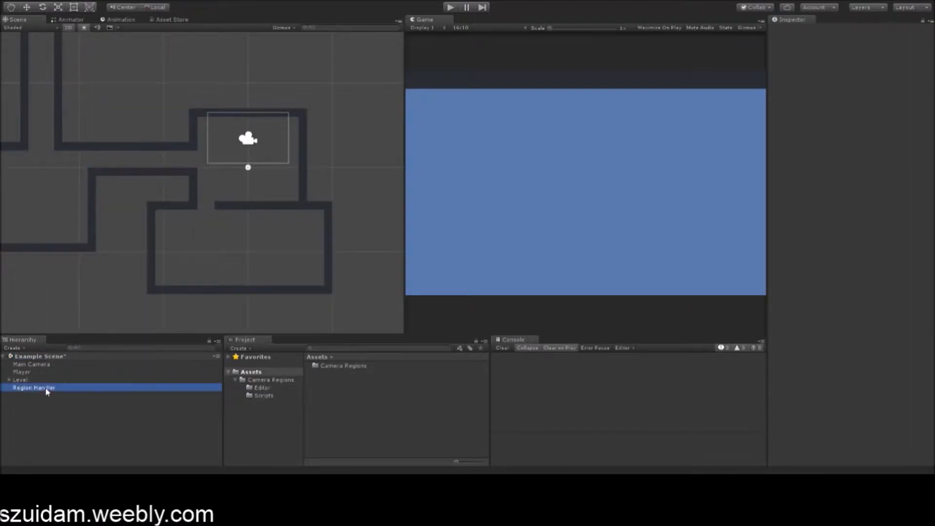
pyautogui.click(34, 388)
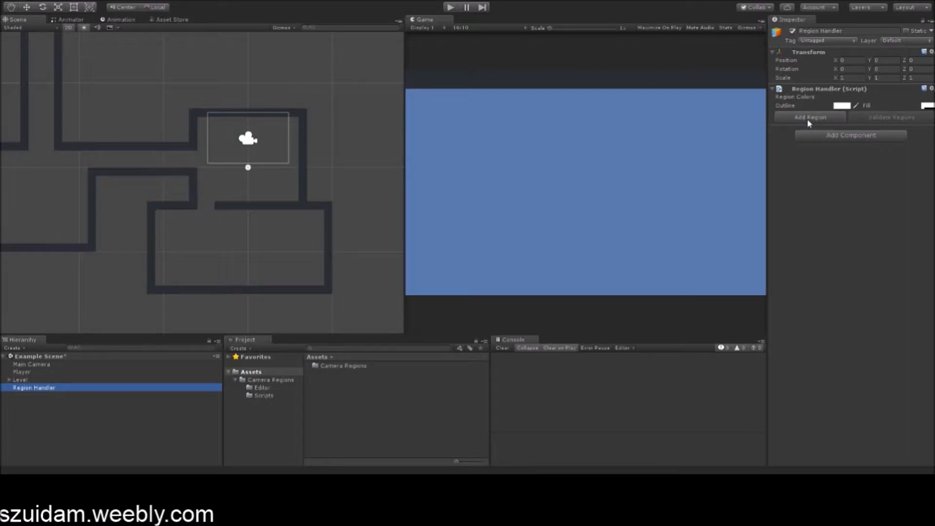
pyautogui.moveTo(877, 124)
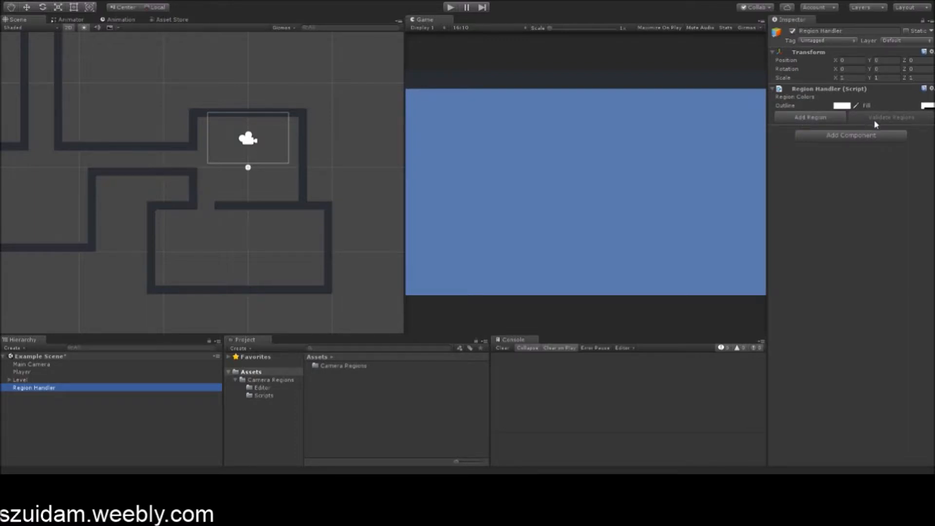
pyautogui.moveTo(801, 122)
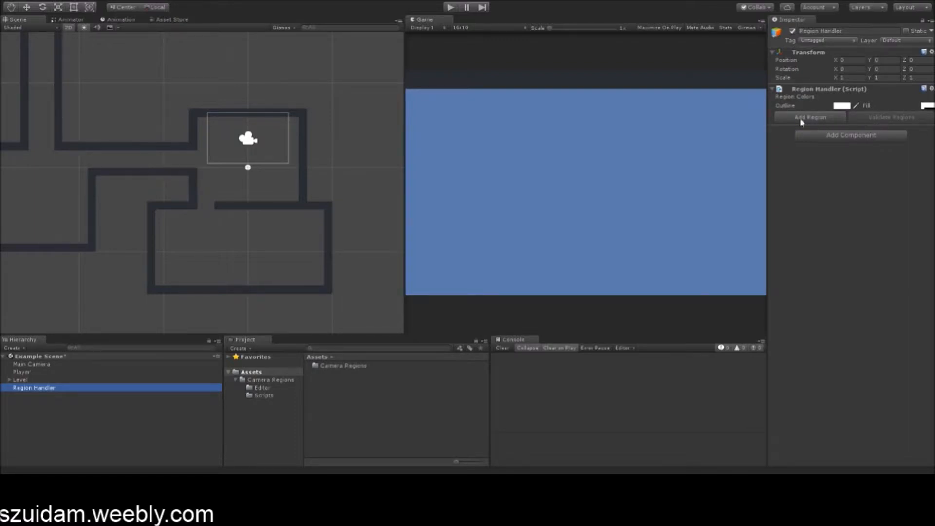
pyautogui.click(810, 117)
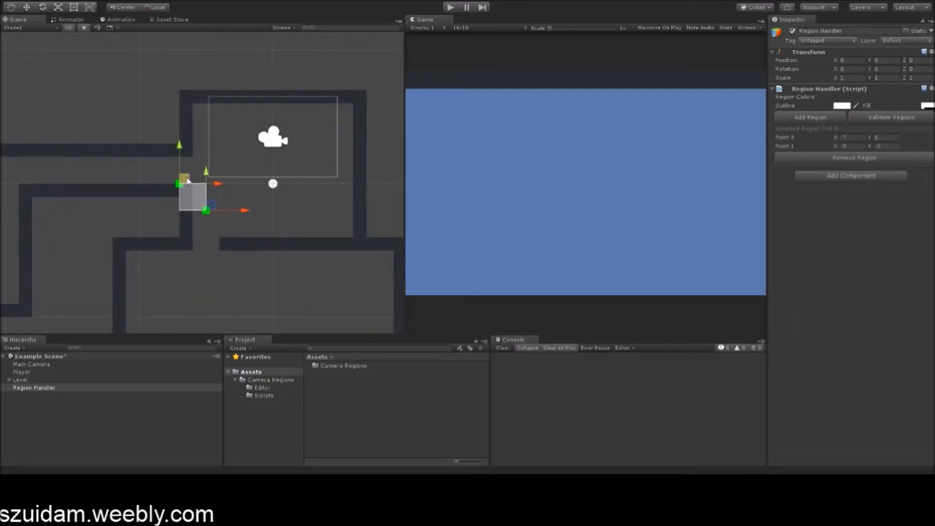
pyautogui.moveTo(179, 181); pyautogui.dragTo(160, 139)
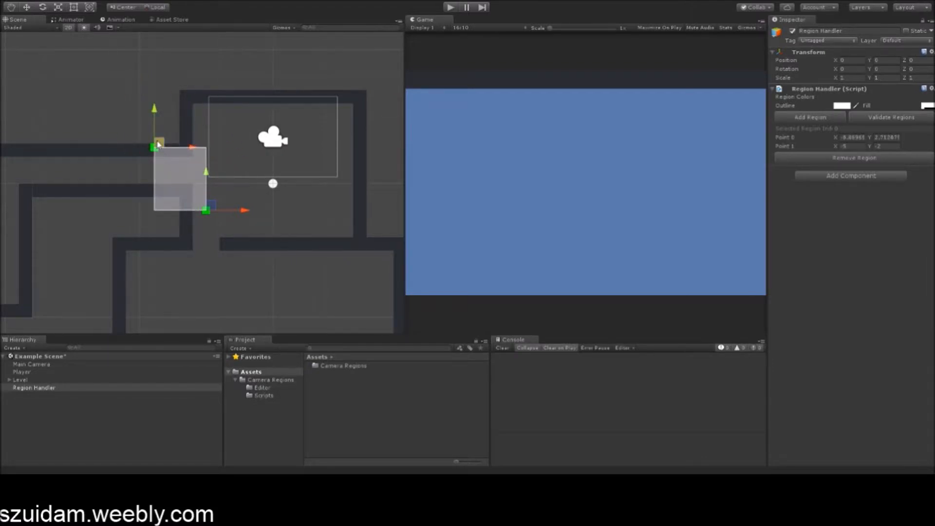
pyautogui.moveTo(157, 143); pyautogui.dragTo(181, 87)
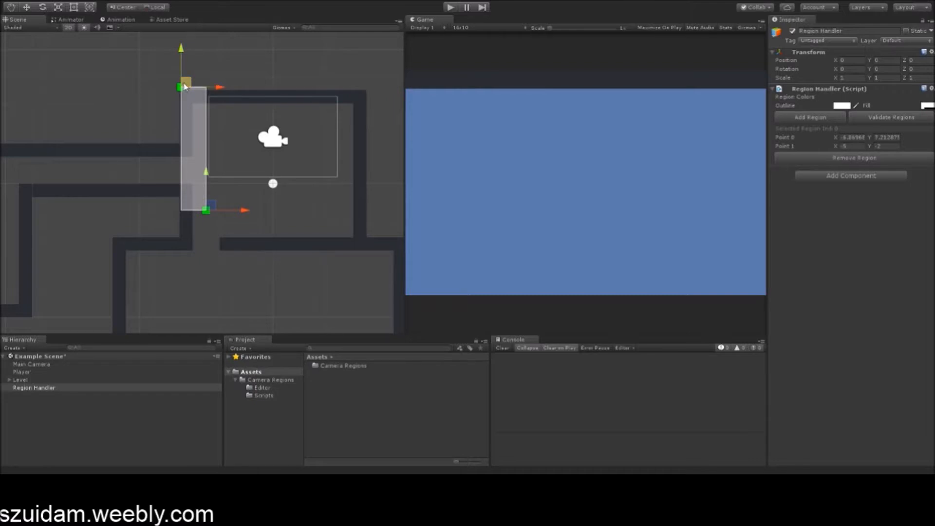
pyautogui.moveTo(204, 209); pyautogui.dragTo(272, 217)
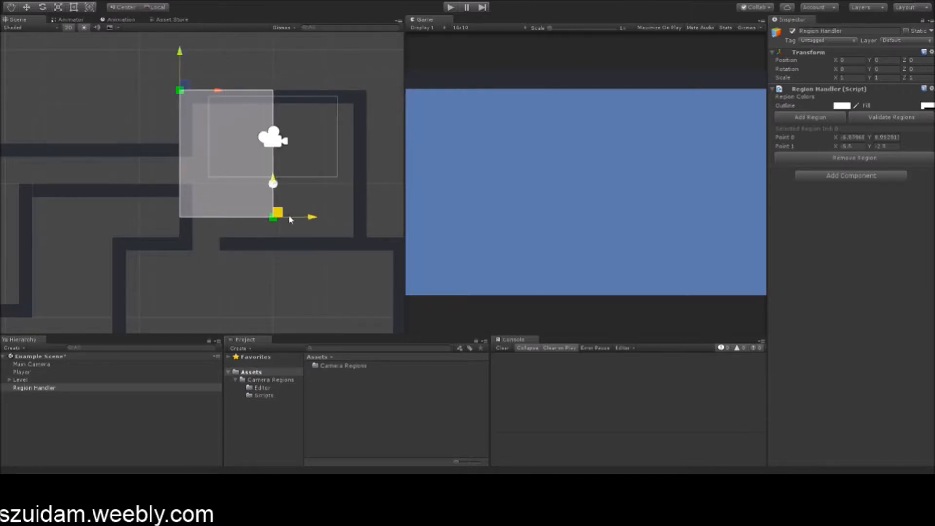
pyautogui.moveTo(273, 216); pyautogui.dragTo(366, 249)
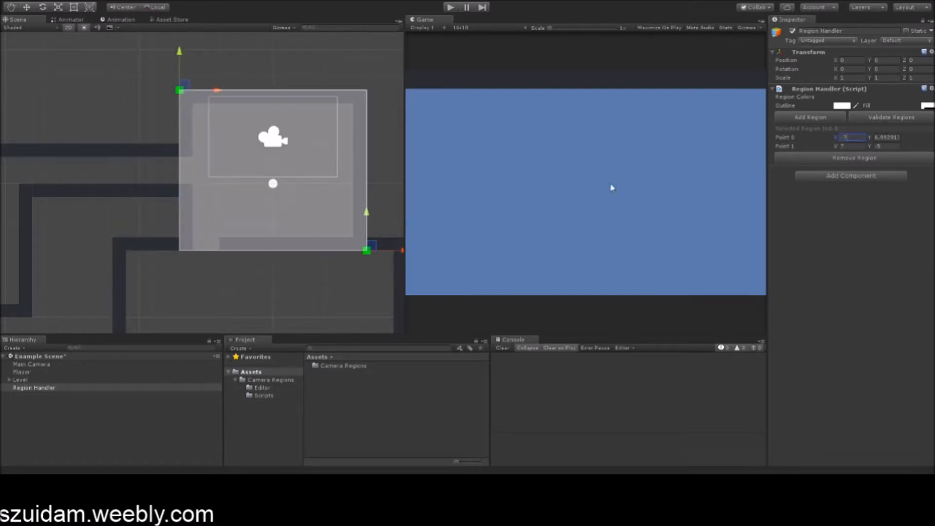
# Step: Set region outlines to cyan and fill to translucent green, then start placing a second region
pyautogui.click(842, 106)
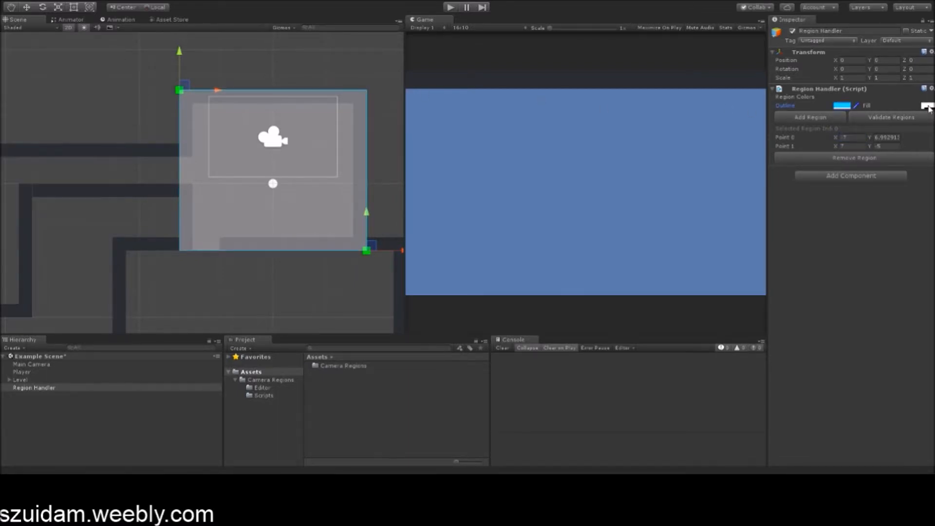
pyautogui.click(931, 105)
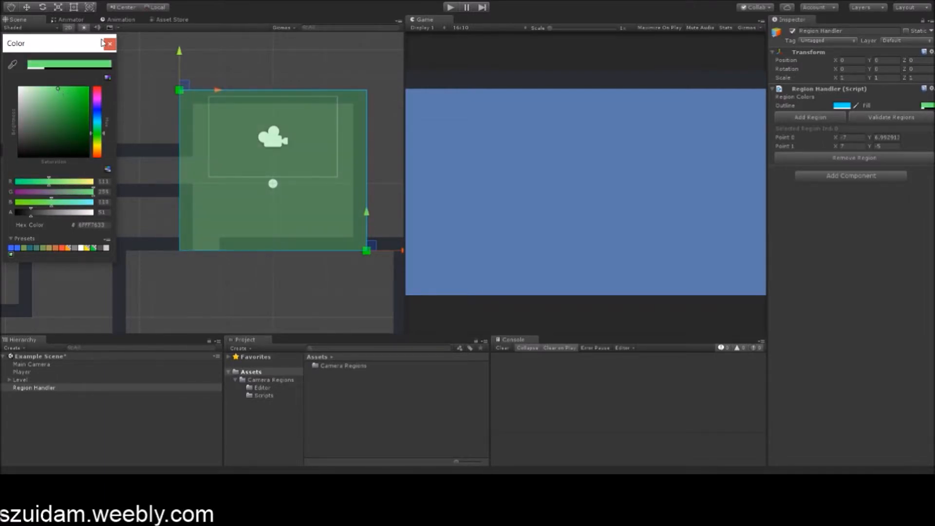
pyautogui.click(110, 44)
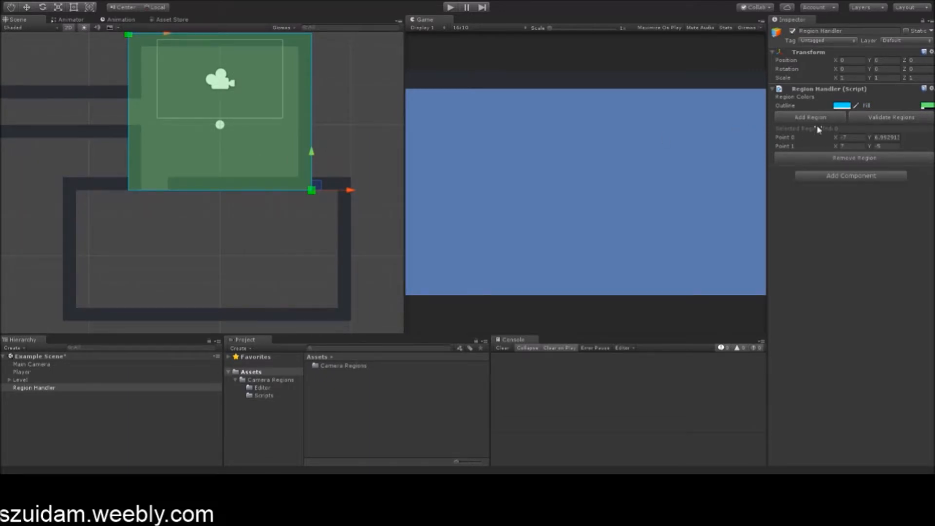
pyautogui.moveTo(310, 191); pyautogui.dragTo(220, 190)
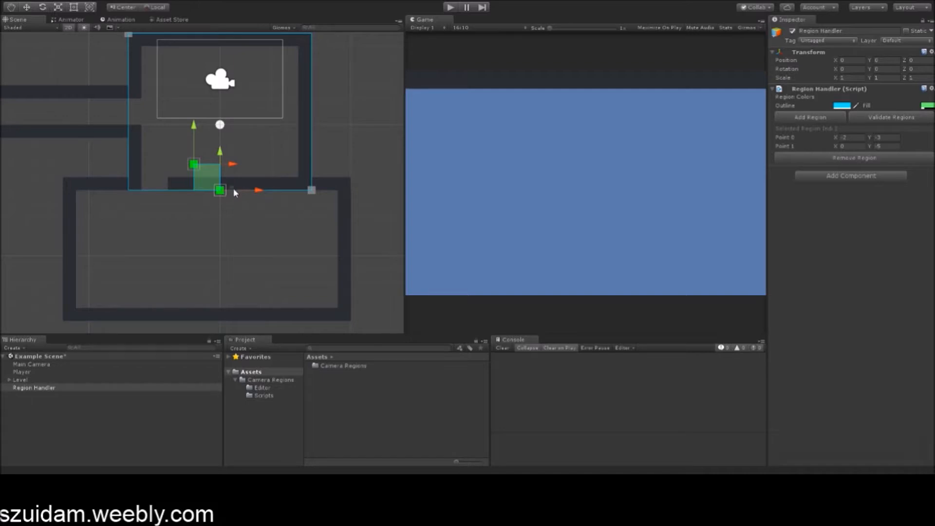
# Step: Stretch the second region into a wide rectangle over the lower maze room
pyautogui.moveTo(220, 191); pyautogui.dragTo(351, 320)
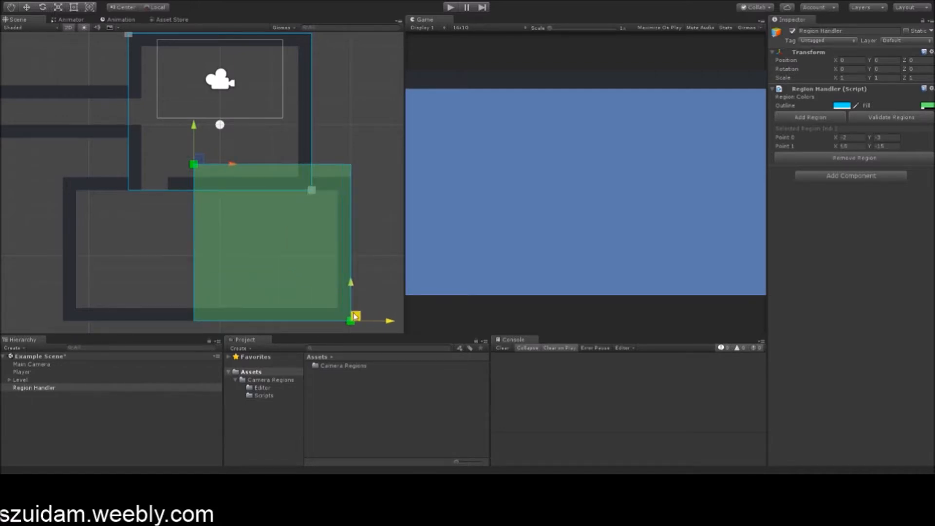
pyautogui.moveTo(194, 162); pyautogui.dragTo(56, 173)
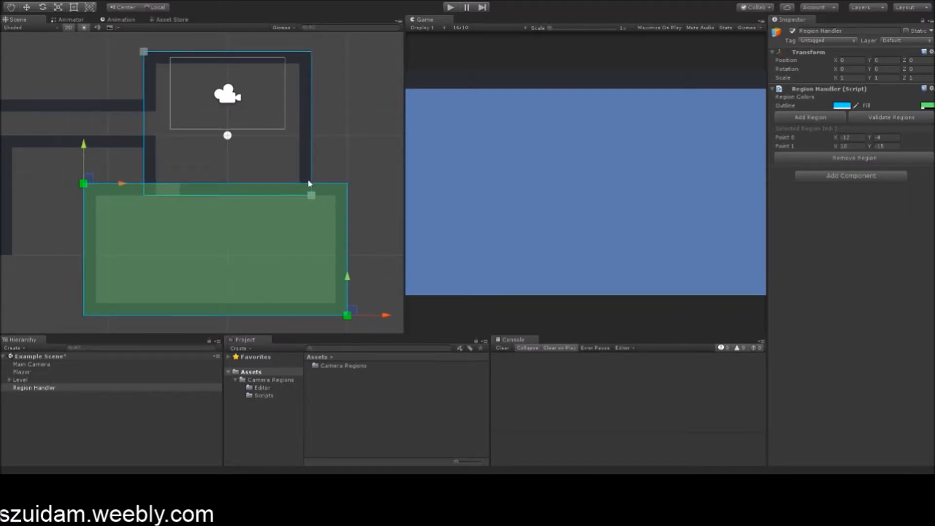
pyautogui.moveTo(272, 175)
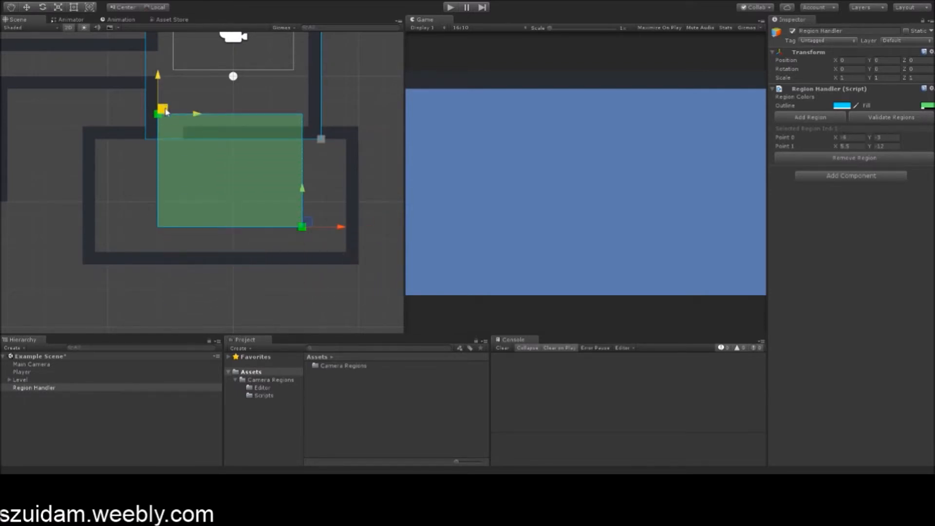
# Step: Refine the second region's corners and stretch a third region along the left corridor
pyautogui.moveTo(159, 114); pyautogui.dragTo(165, 151)
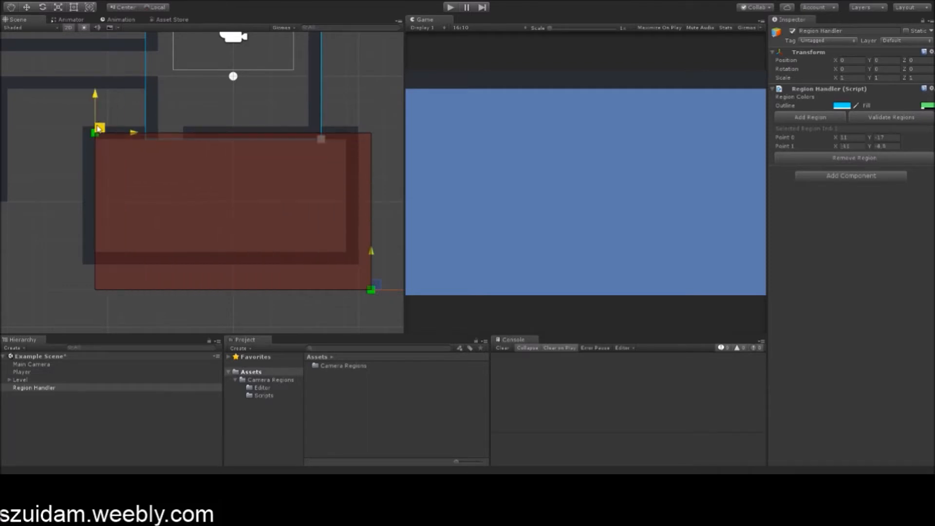
pyautogui.moveTo(372, 290); pyautogui.dragTo(353, 257)
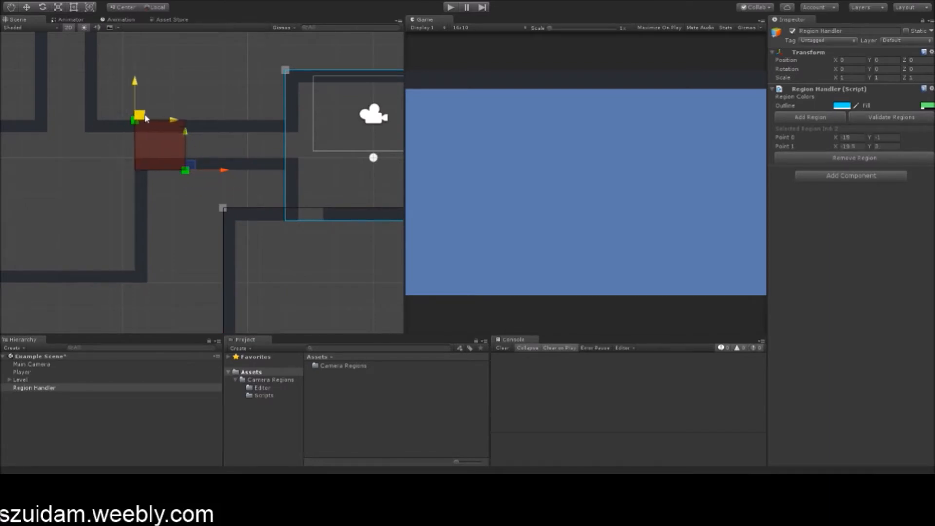
pyautogui.moveTo(185, 170); pyautogui.dragTo(301, 168)
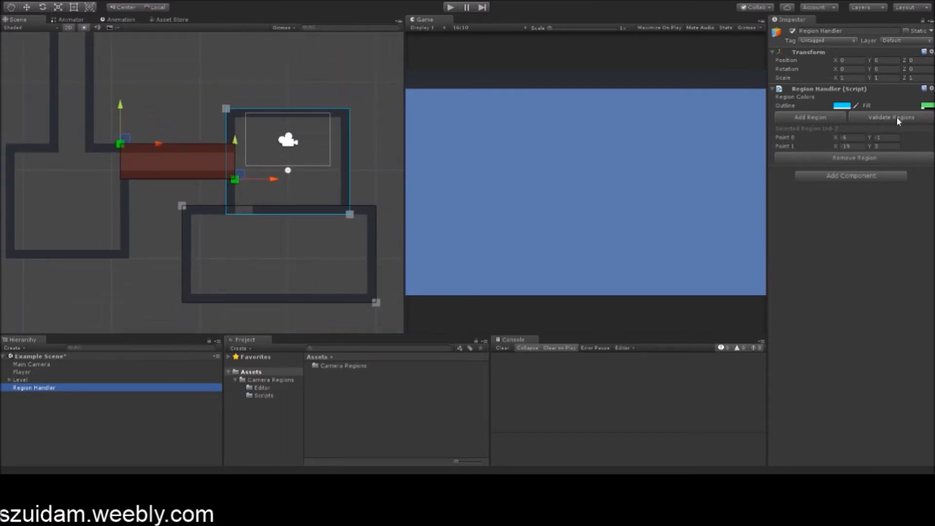
# Step: Validate all regions so the red corridor region turns green
pyautogui.click(891, 117)
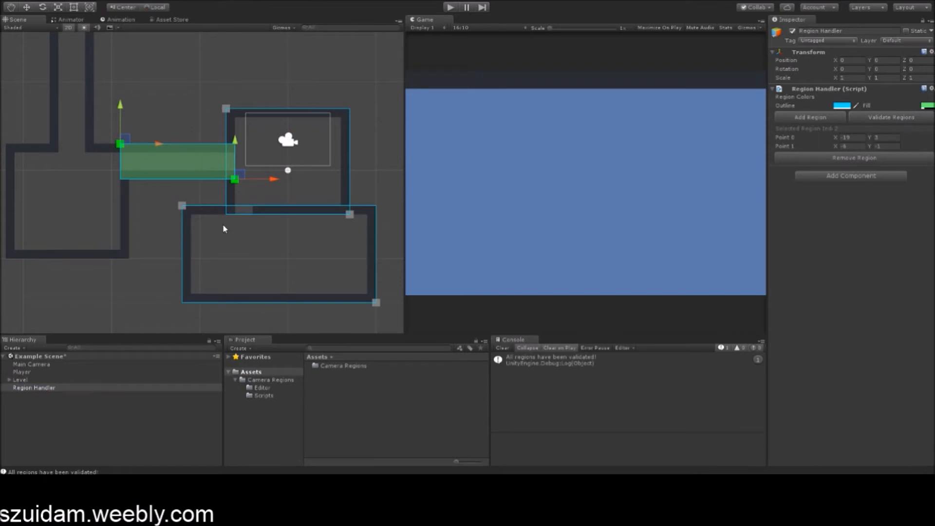
pyautogui.moveTo(57, 398)
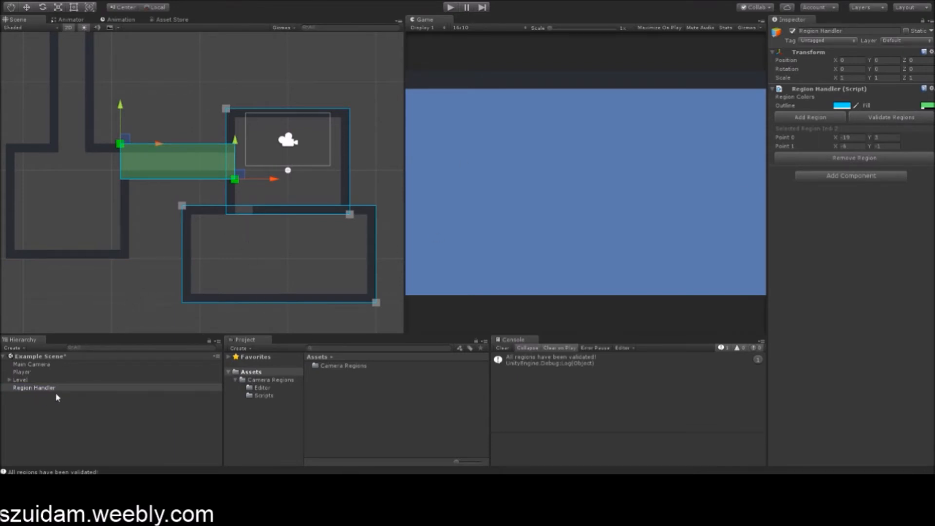
pyautogui.moveTo(168, 383)
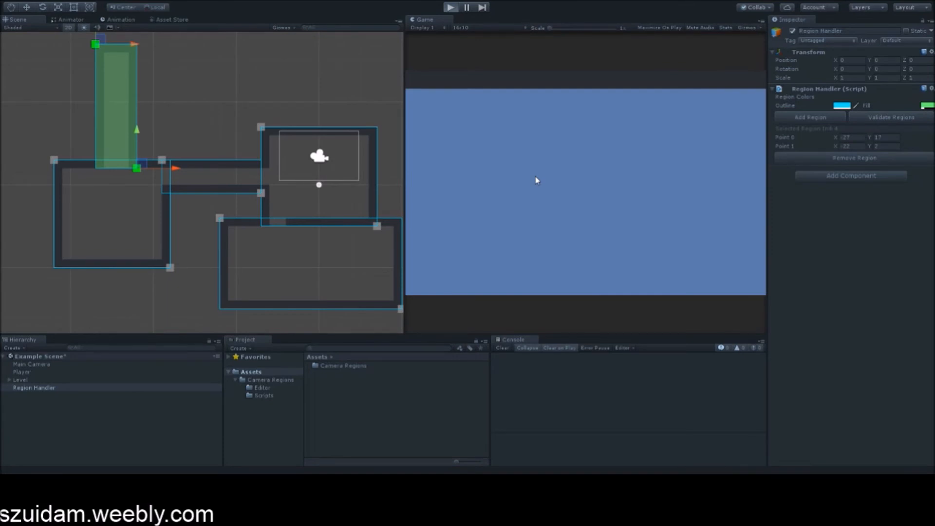
# Step: Enter Play mode to watch the camera follow the player
pyautogui.click(450, 6)
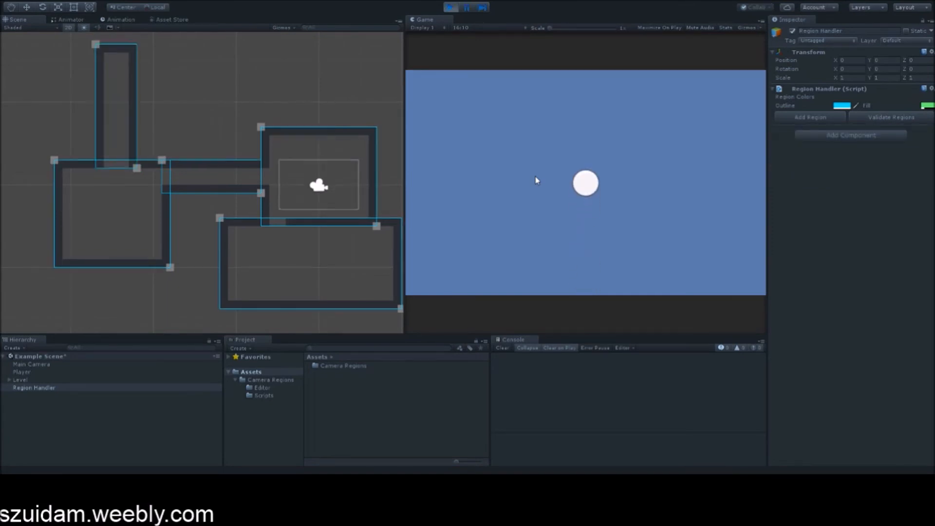